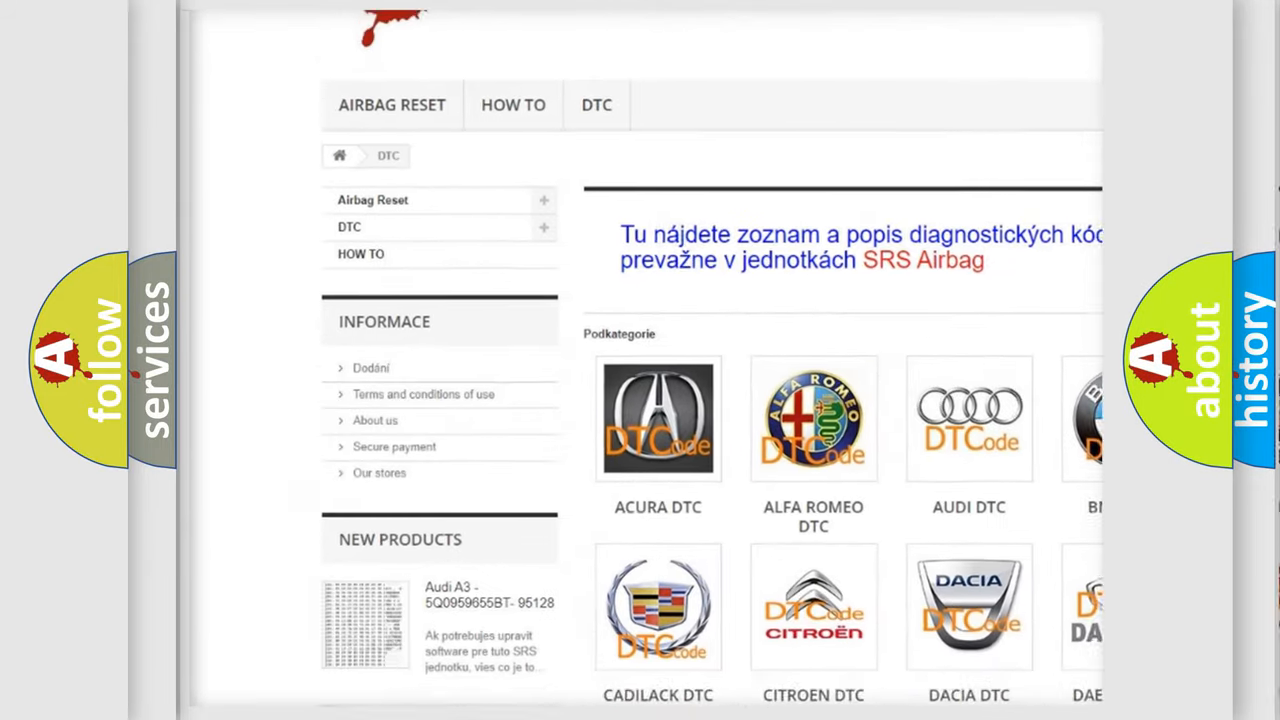
scroll("down", 3)
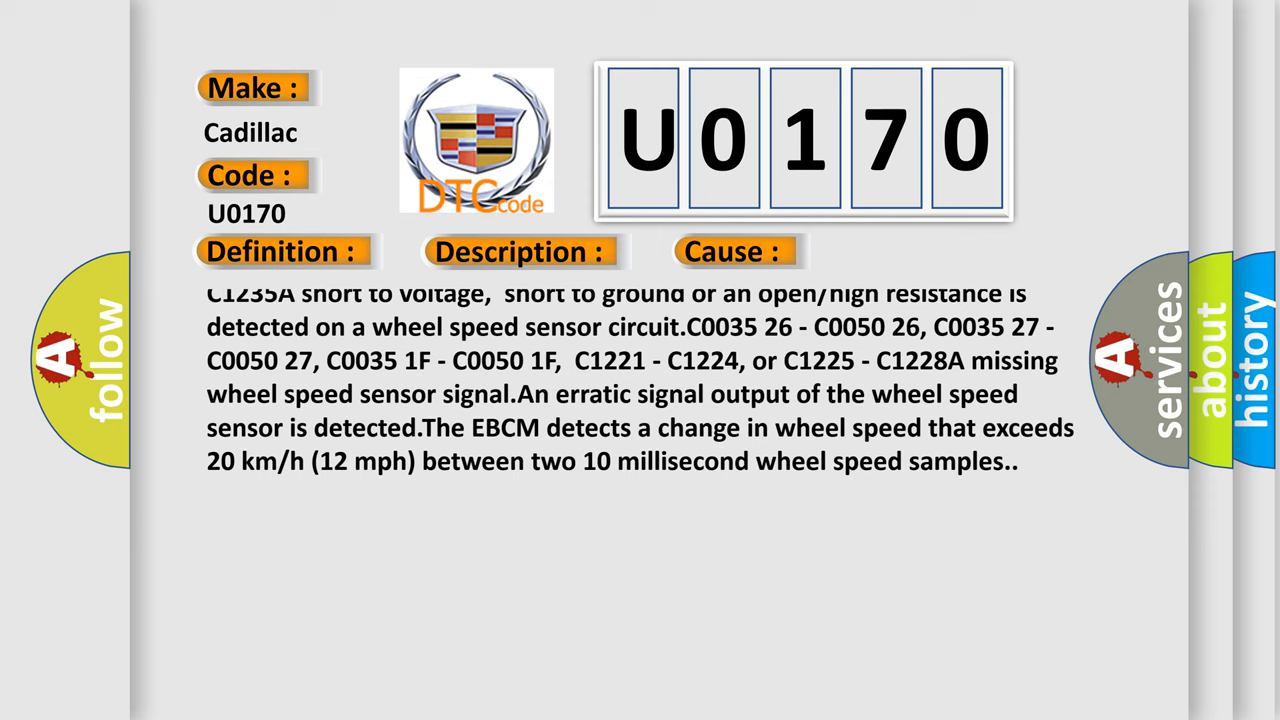
scroll("down", 3)
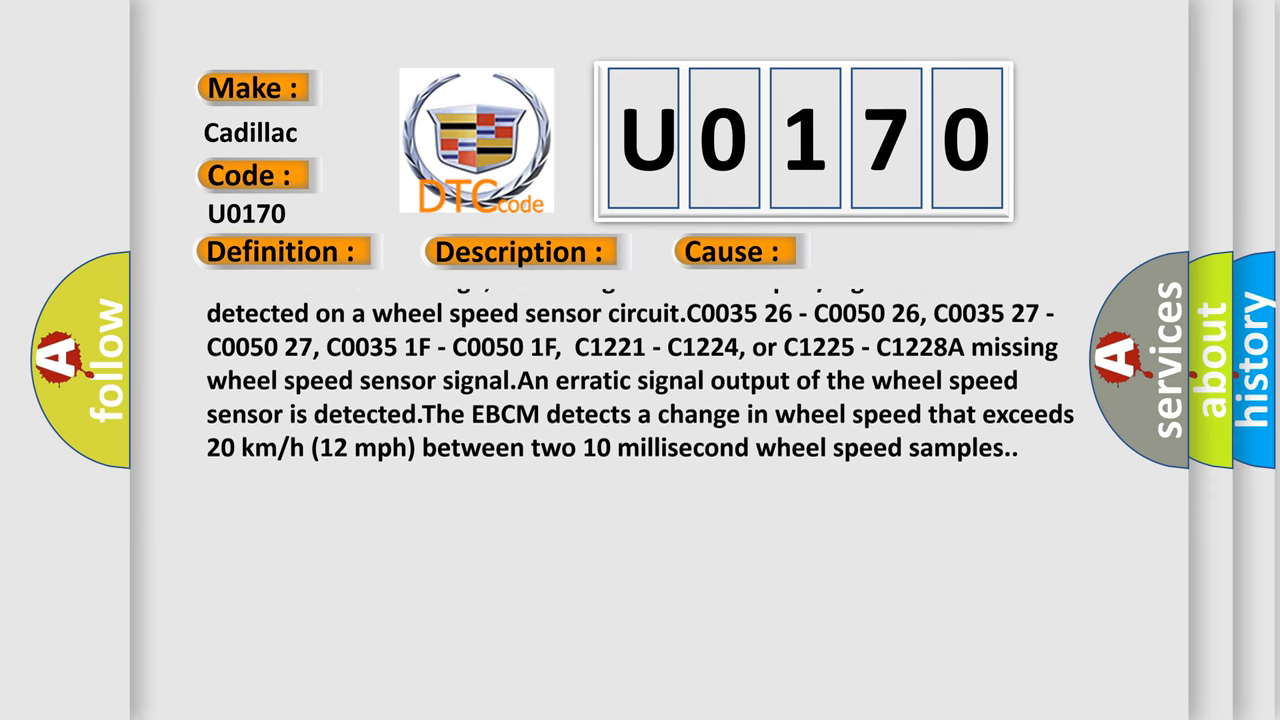